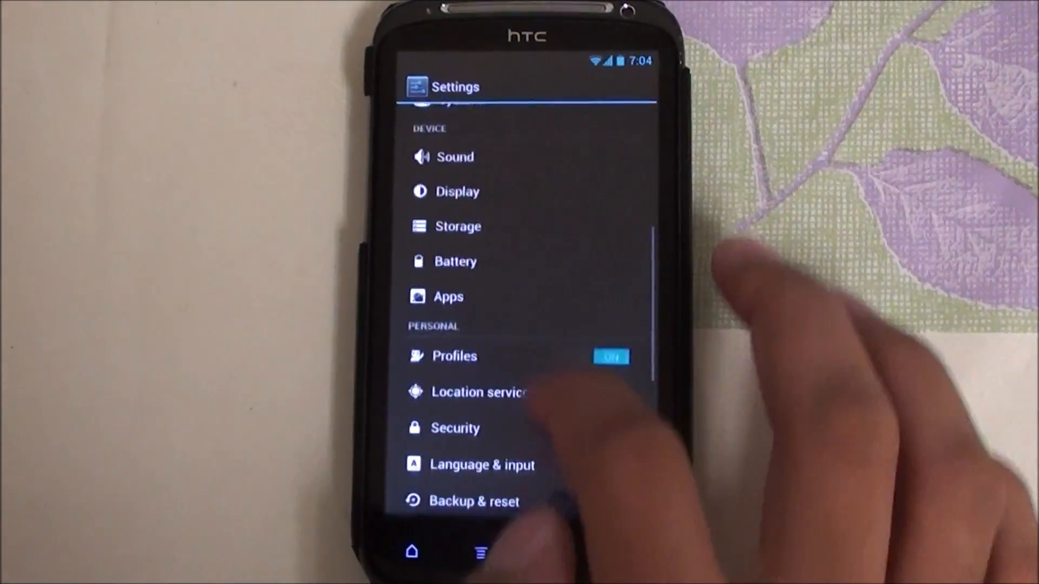
# Step: Show About phone details with Android 4.1.1 and the TAMCORE kernel version
pyautogui.scroll(-3)
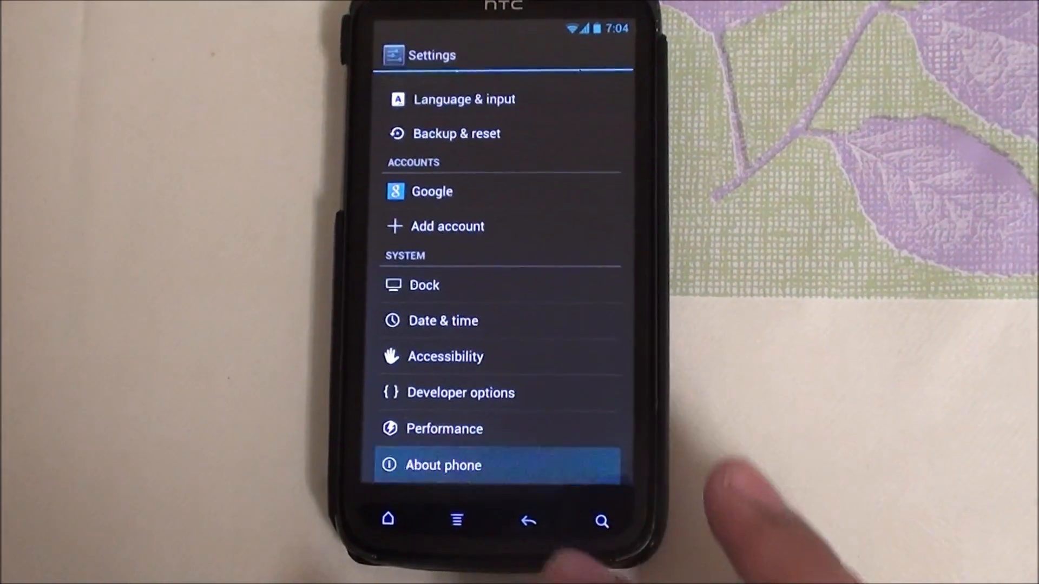
pyautogui.click(443, 464)
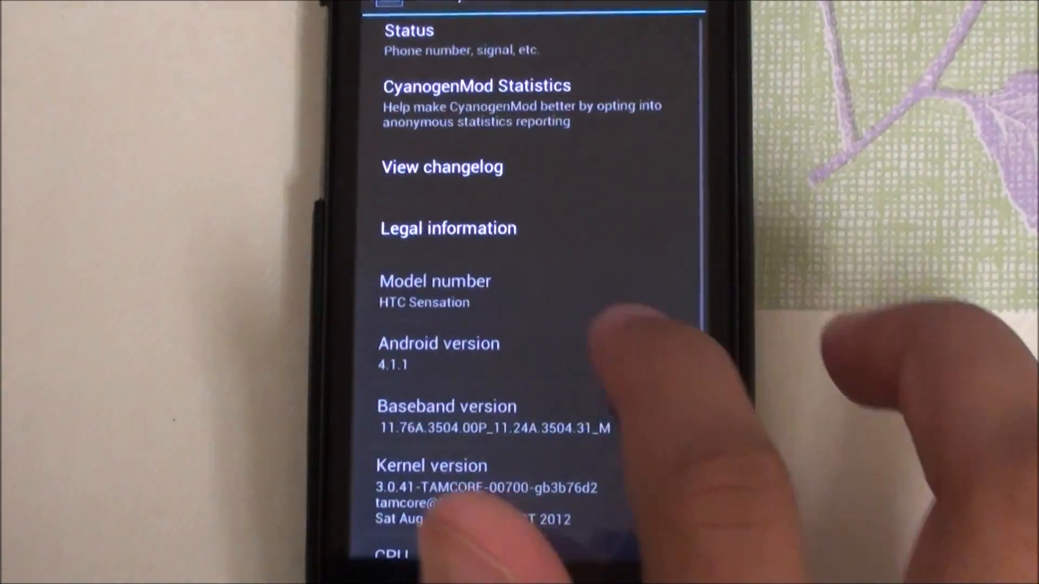
pyautogui.scroll(-3)
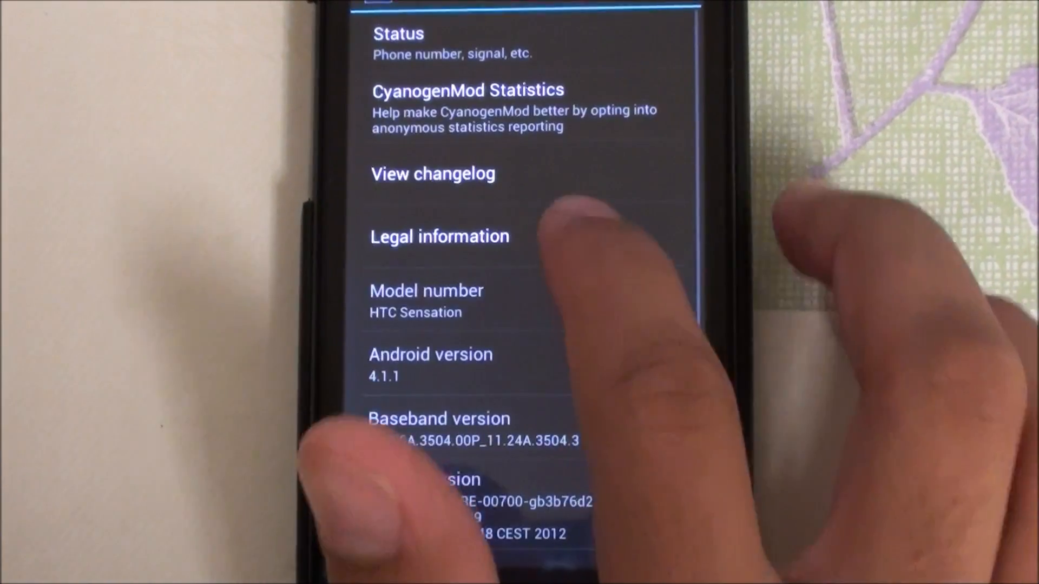
pyautogui.scroll(-3)
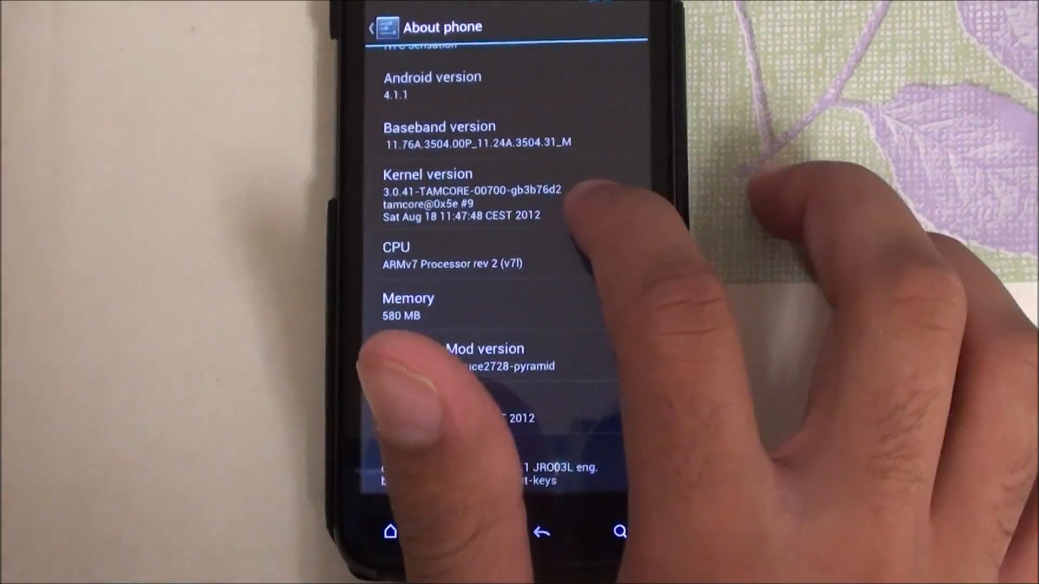
pyautogui.click(471, 199)
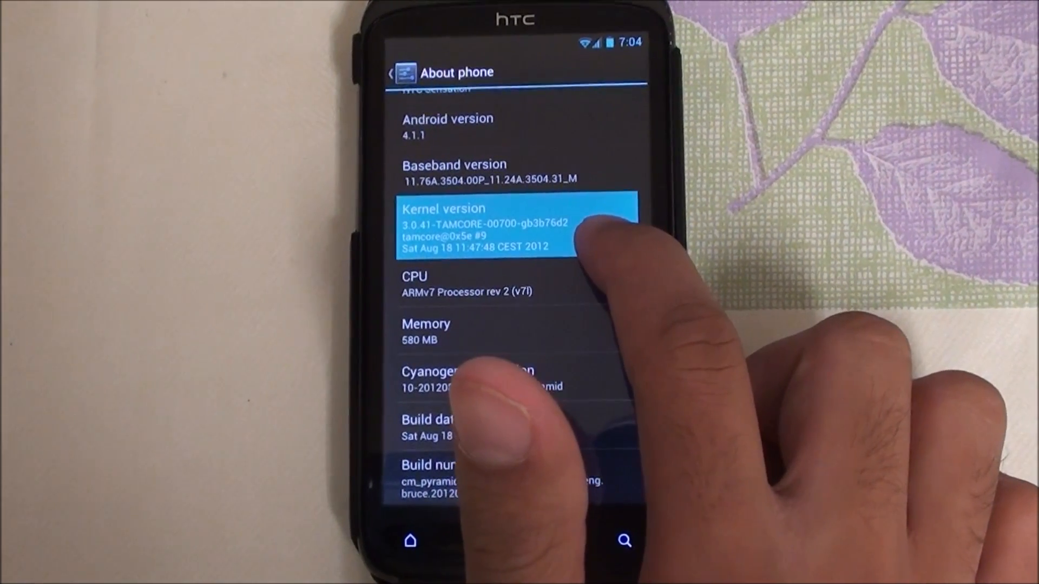
# Step: Record a few-second test video clip and stop the recording
pyautogui.click(410, 540)
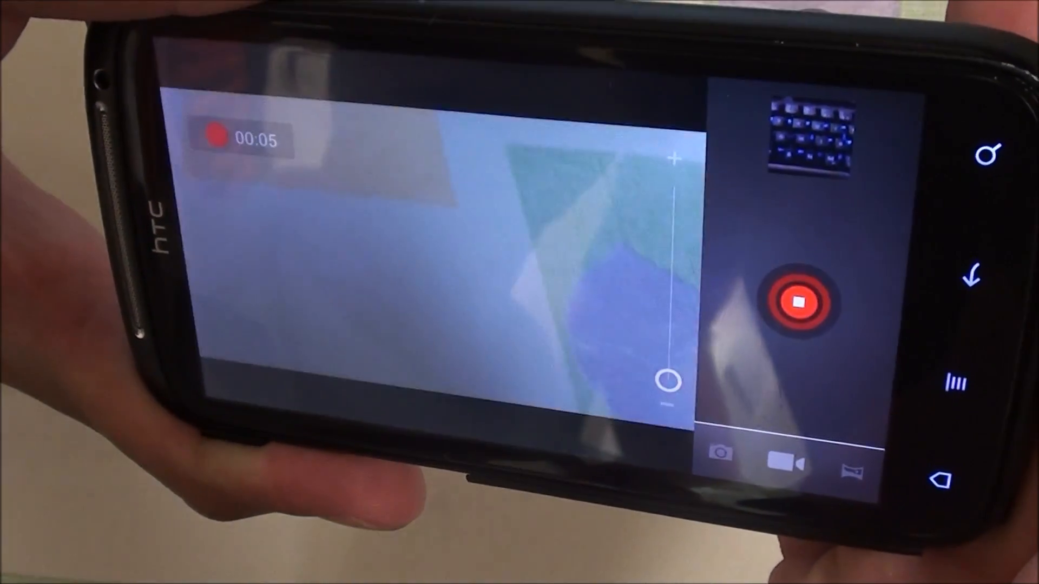
pyautogui.click(798, 302)
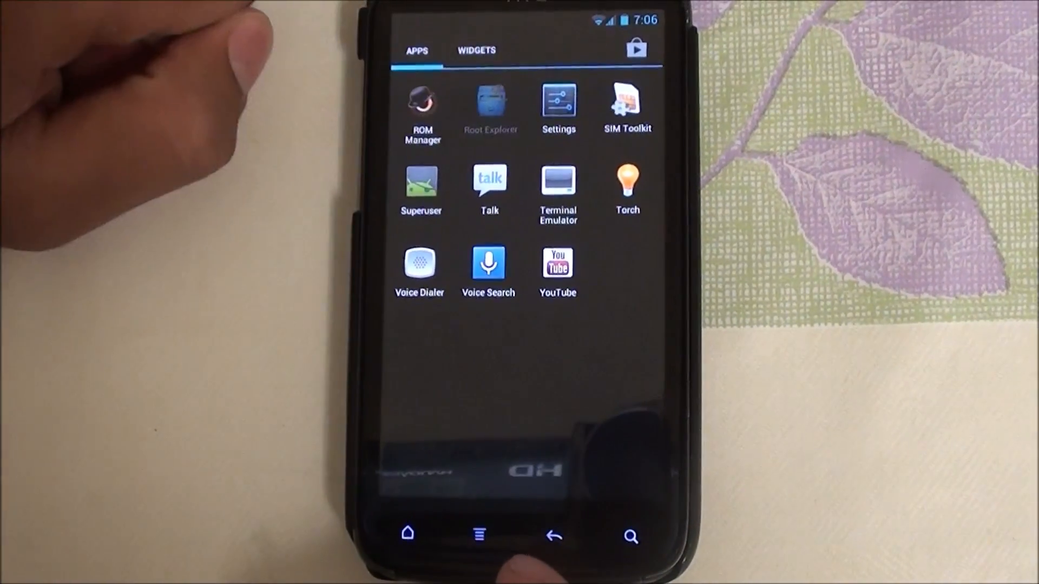
# Step: Launch Root Explorer from the app drawer to the root filesystem
pyautogui.click(491, 106)
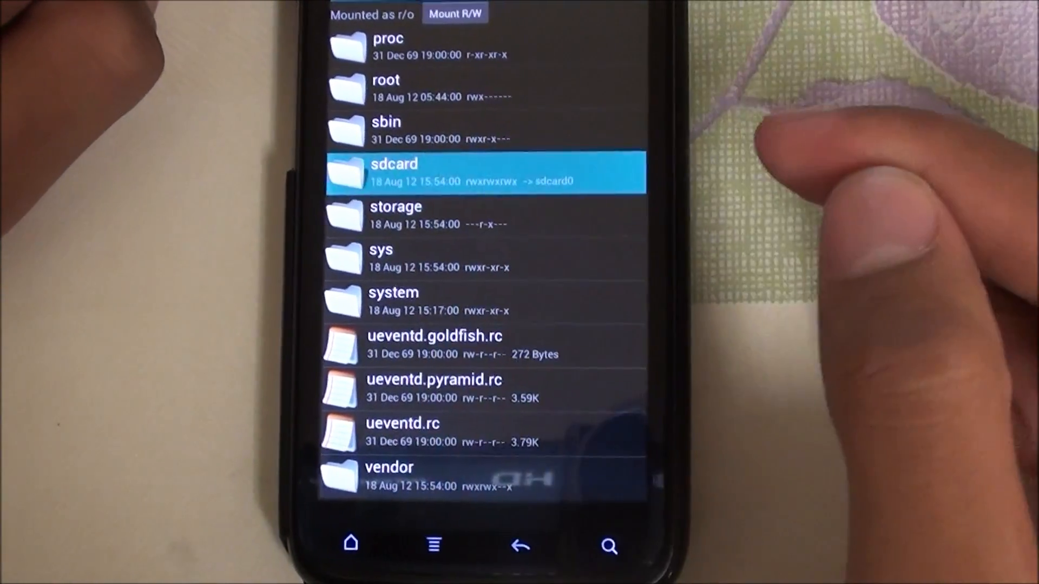
# Step: Copy media_codecs.xml from the sdcard so it is ready to paste
pyautogui.click(394, 172)
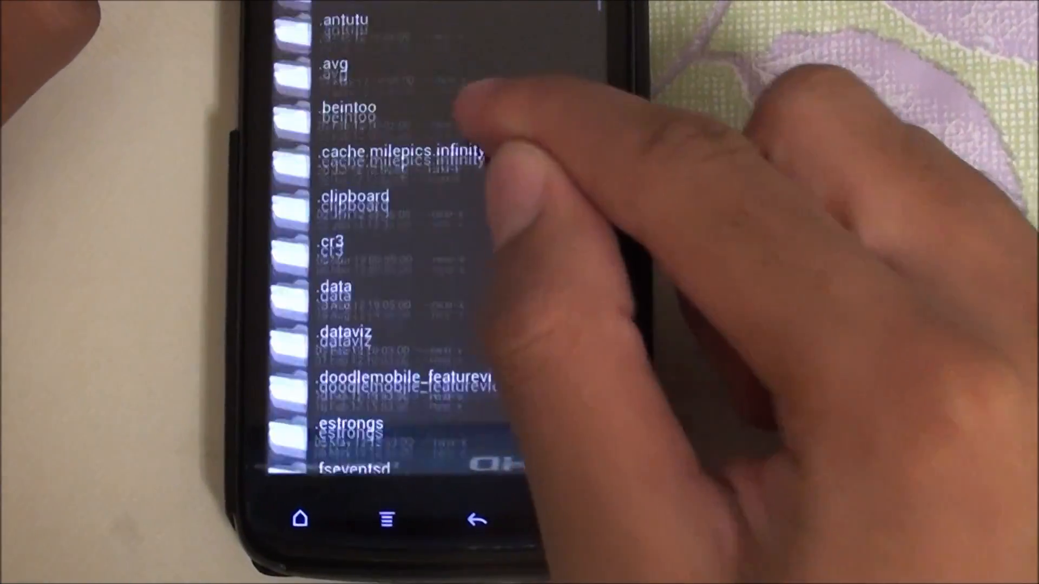
pyautogui.scroll(-3)
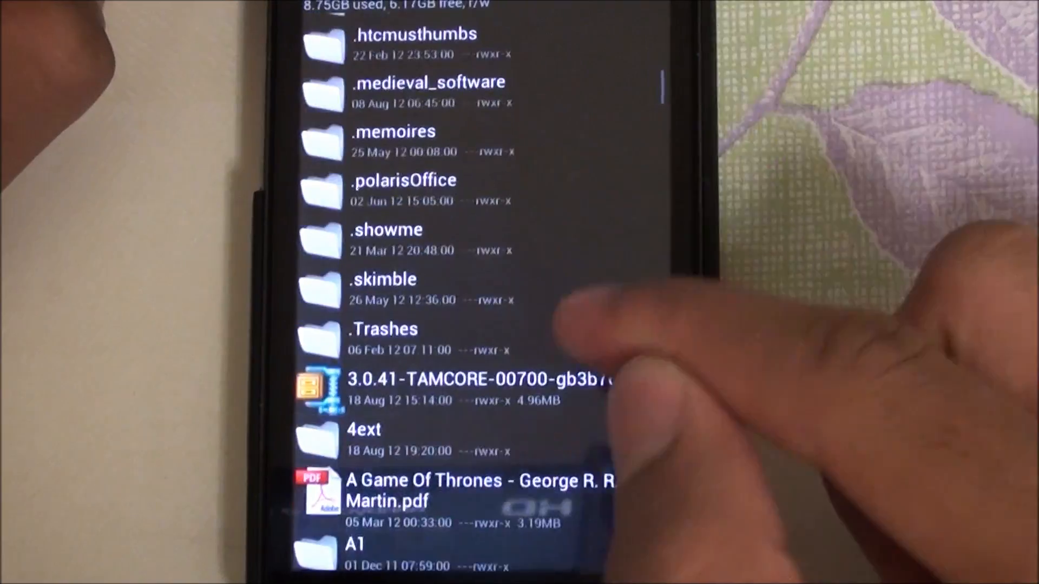
pyautogui.scroll(-3)
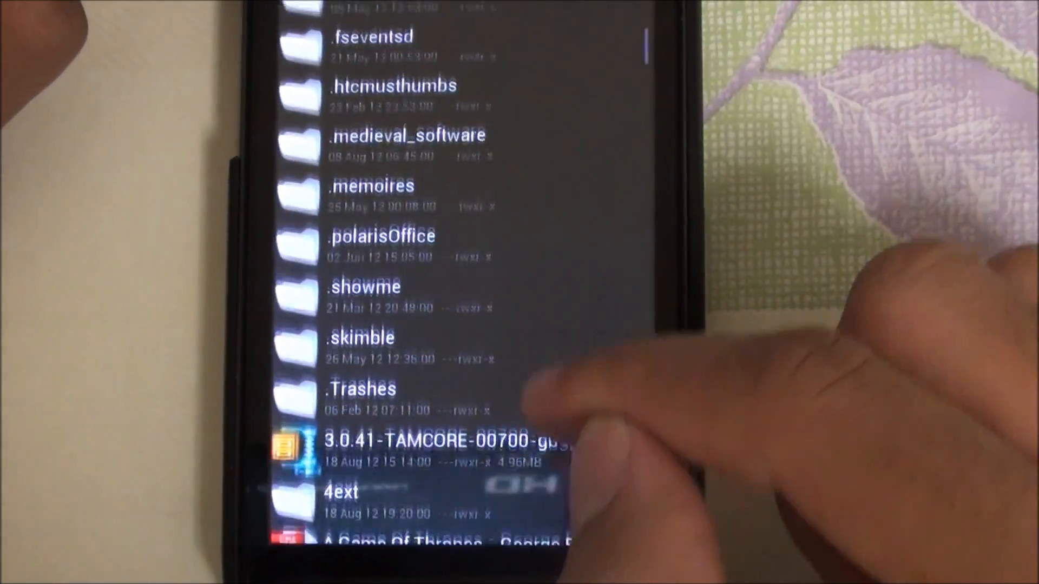
pyautogui.scroll(-3)
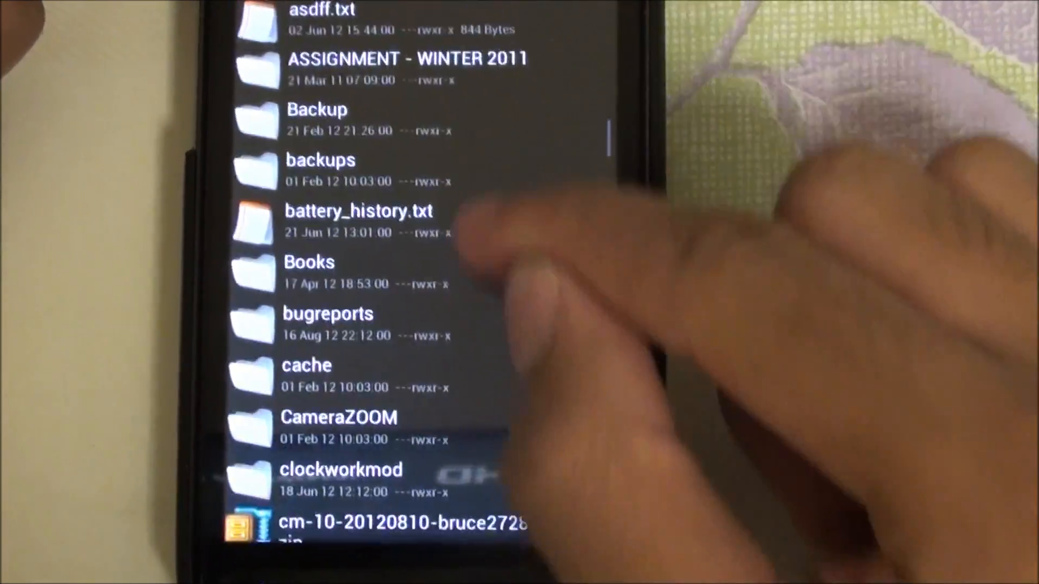
pyautogui.scroll(-3)
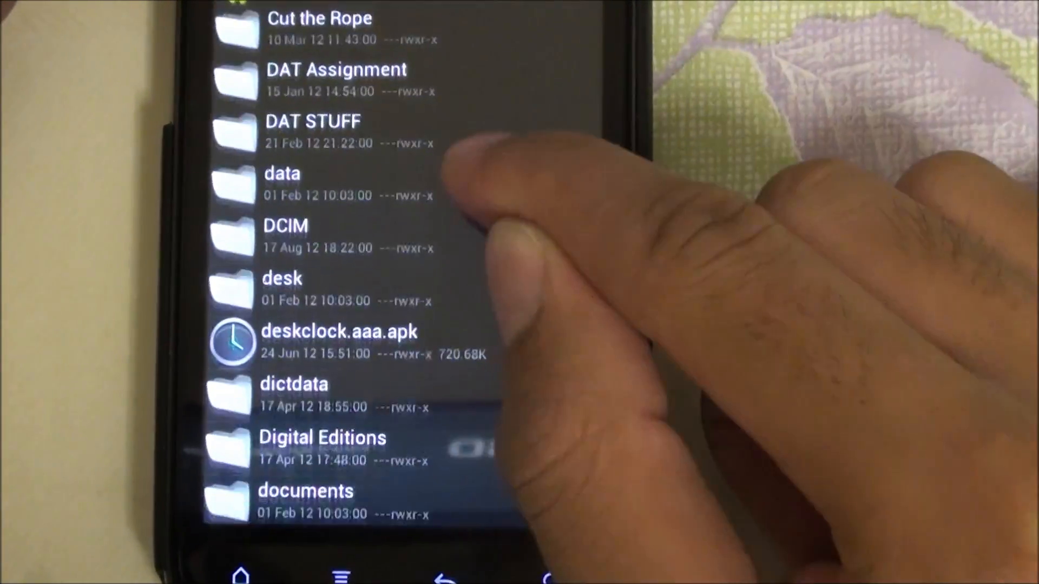
pyautogui.scroll(-3)
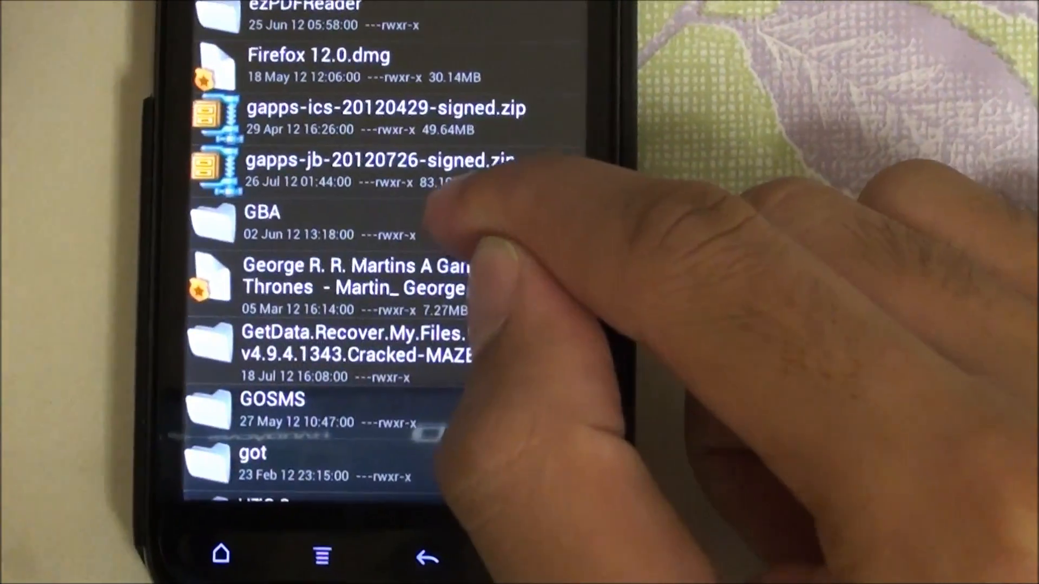
pyautogui.scroll(-3)
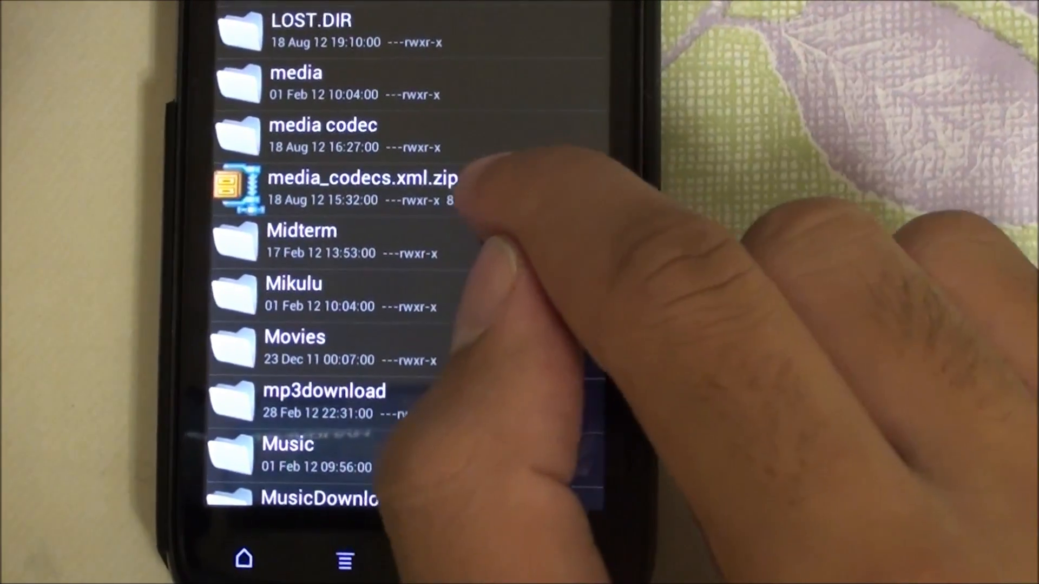
pyautogui.click(358, 189)
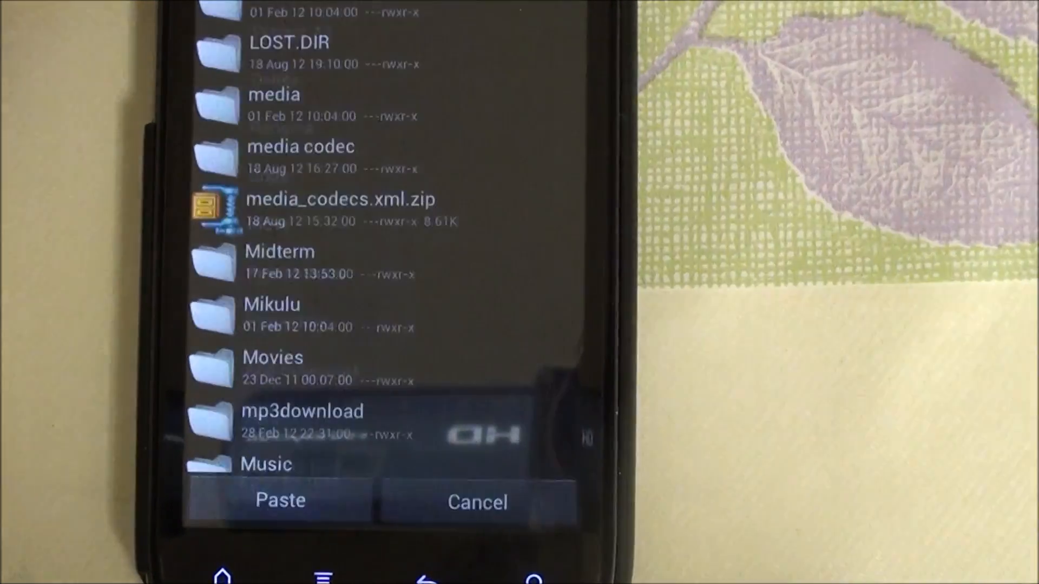
# Step: Browse into /system/etc to media_codecs.xml and its .bak with the paste pending
pyautogui.scroll(-3)
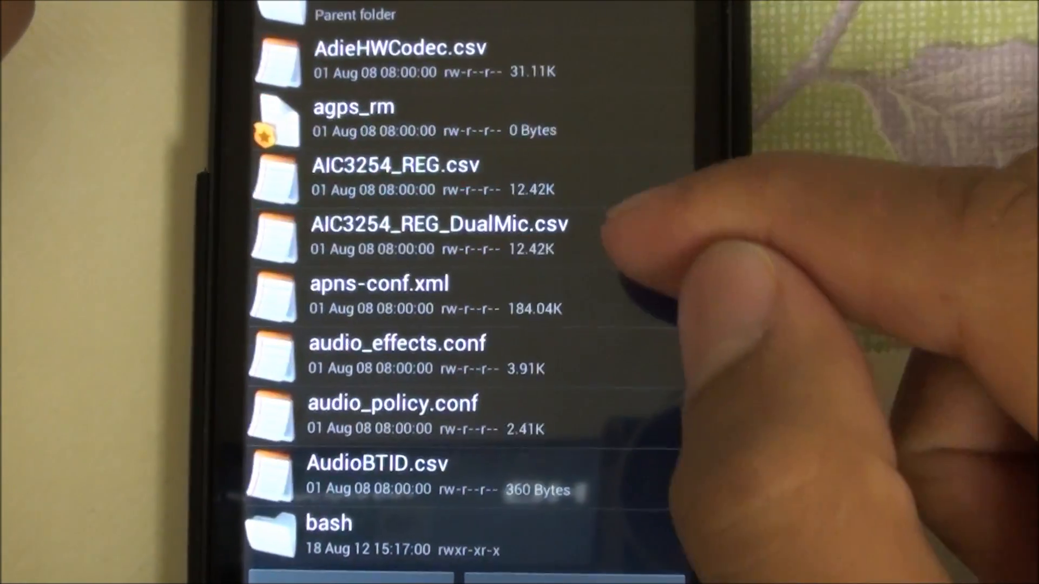
pyautogui.scroll(-3)
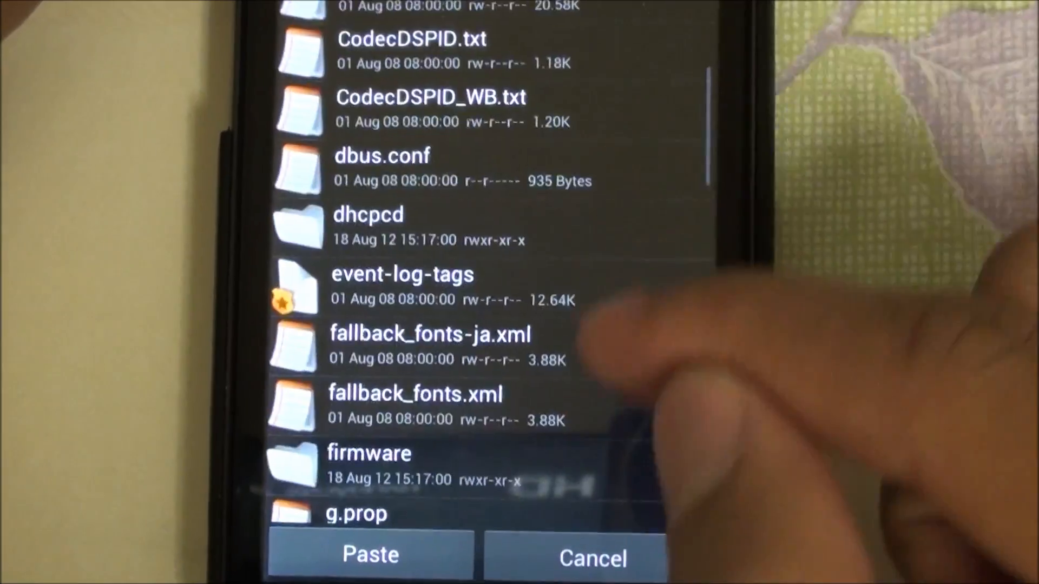
pyautogui.scroll(-3)
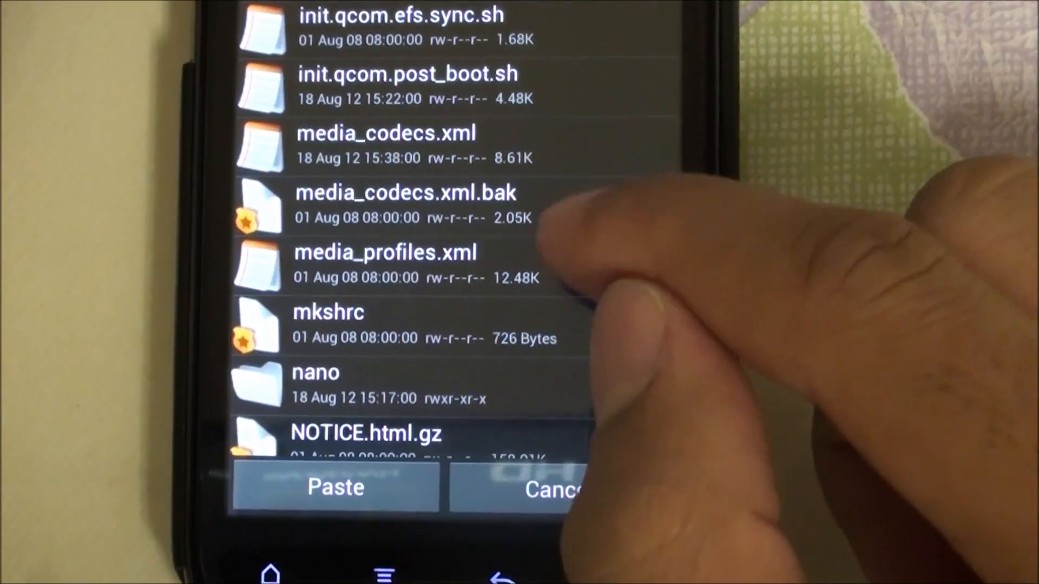
pyautogui.scroll(-3)
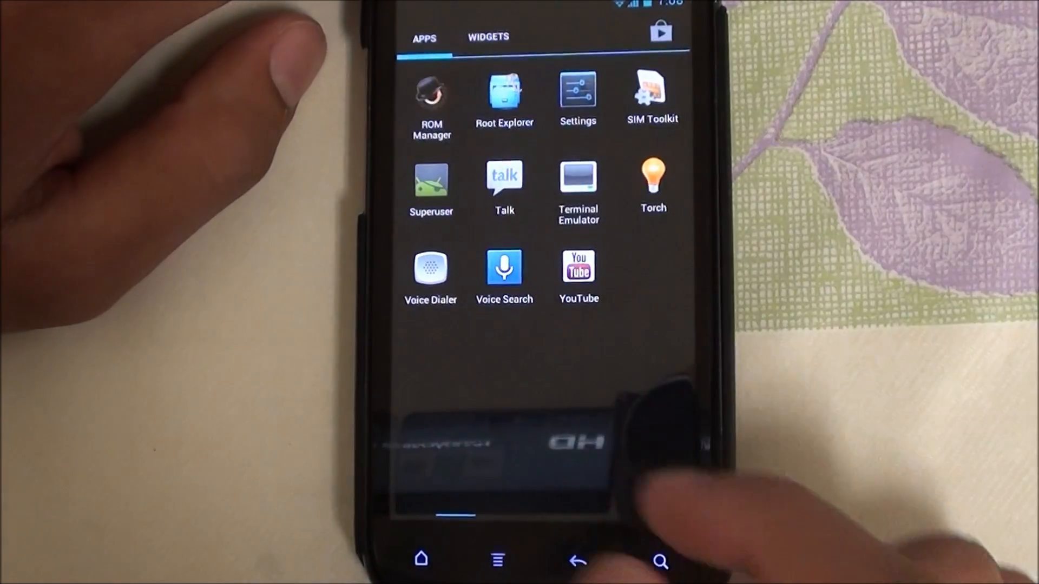
# Step: Reopen Root Explorer at /system/etc mounted read-write, scrolled to media_codecs.xml
pyautogui.click(503, 93)
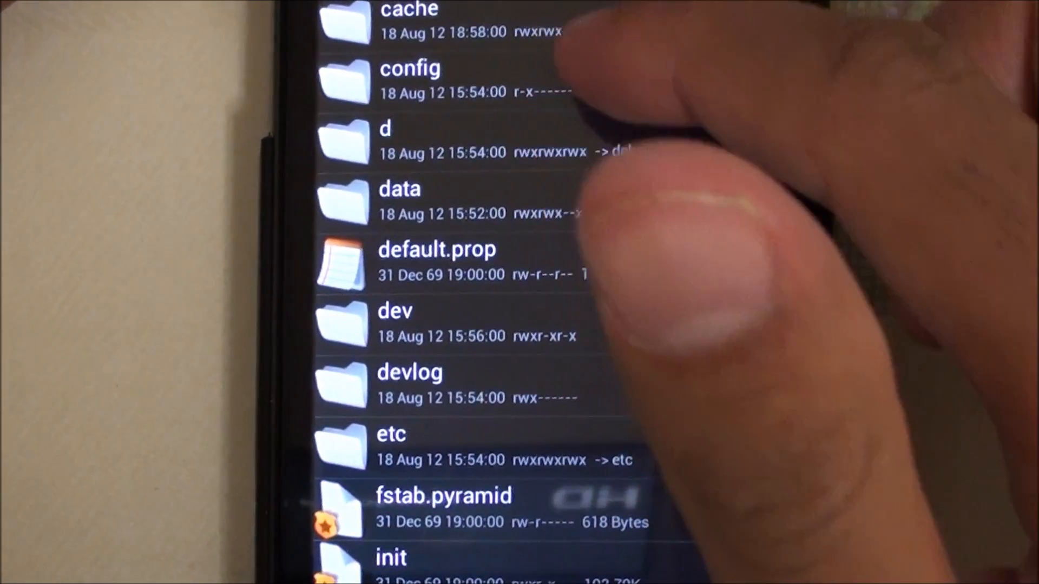
pyautogui.scroll(-3)
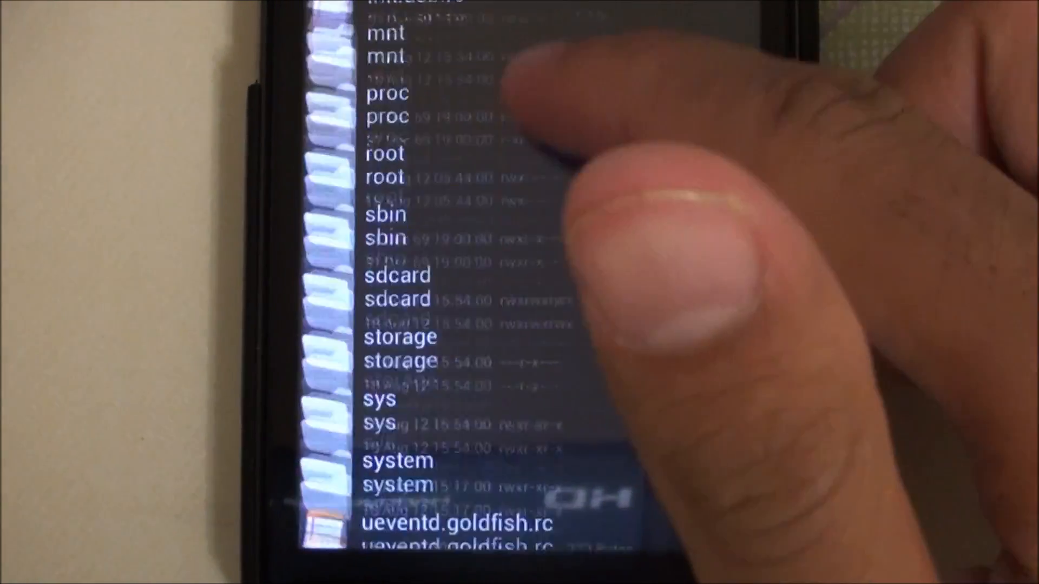
pyautogui.scroll(-3)
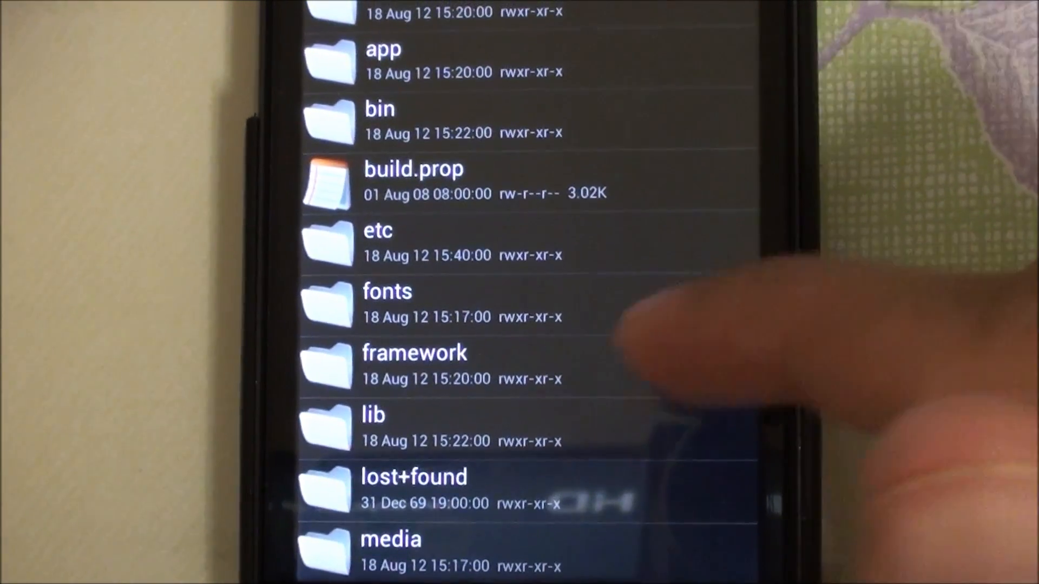
pyautogui.scroll(-3)
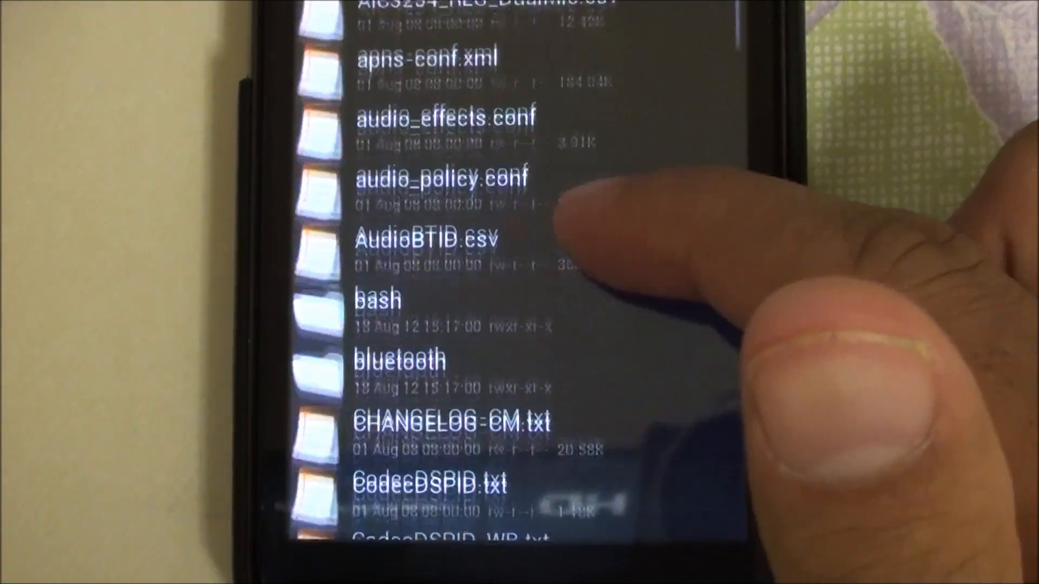
pyautogui.scroll(-3)
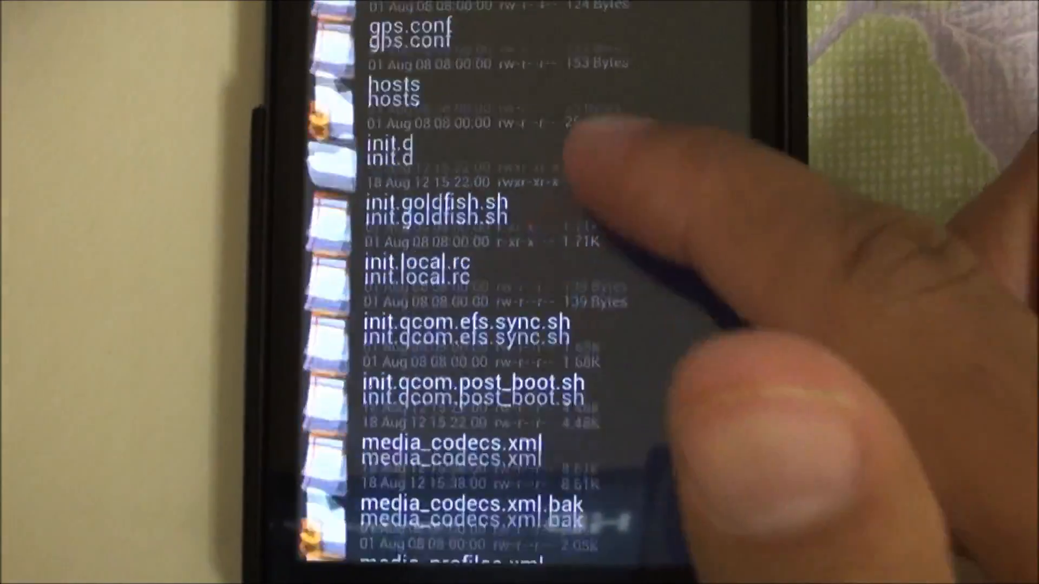
pyautogui.scroll(-3)
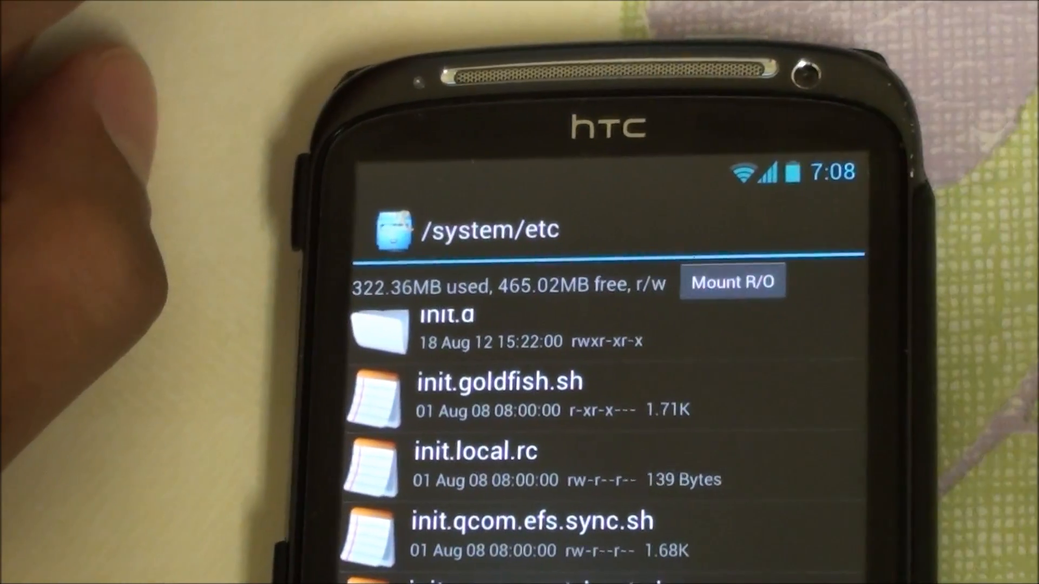
# Step: Set media_codecs.xml permissions to rw-r--r-- (owner read/write, group and others read)
pyautogui.click(731, 282)
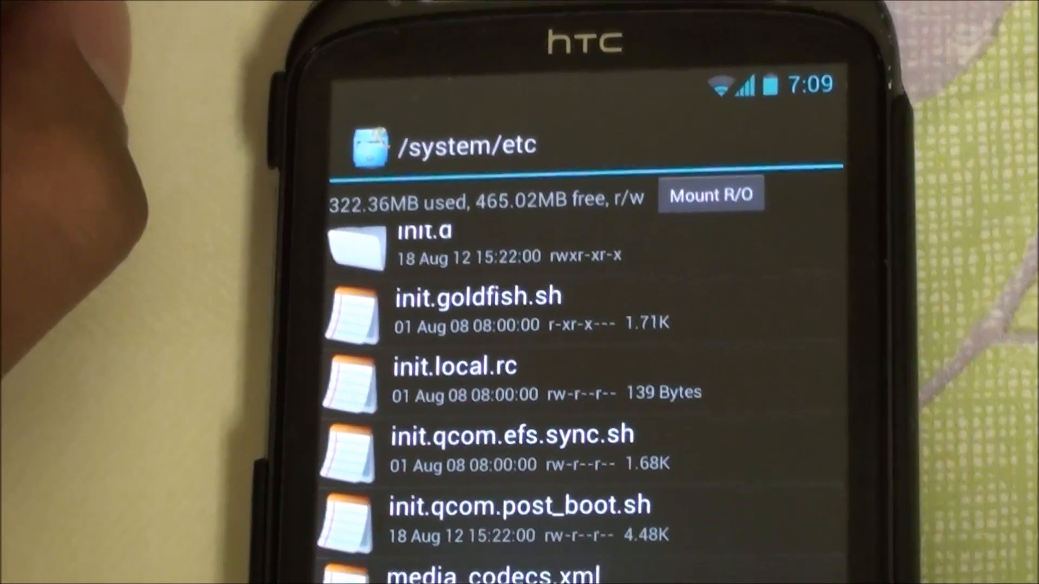
pyautogui.scroll(-3)
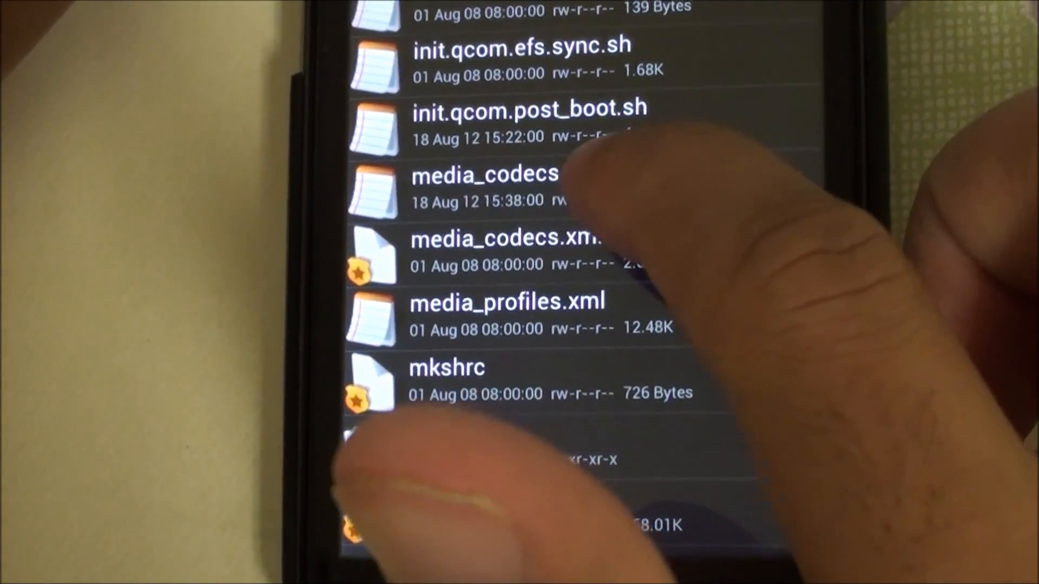
pyautogui.click(487, 173)
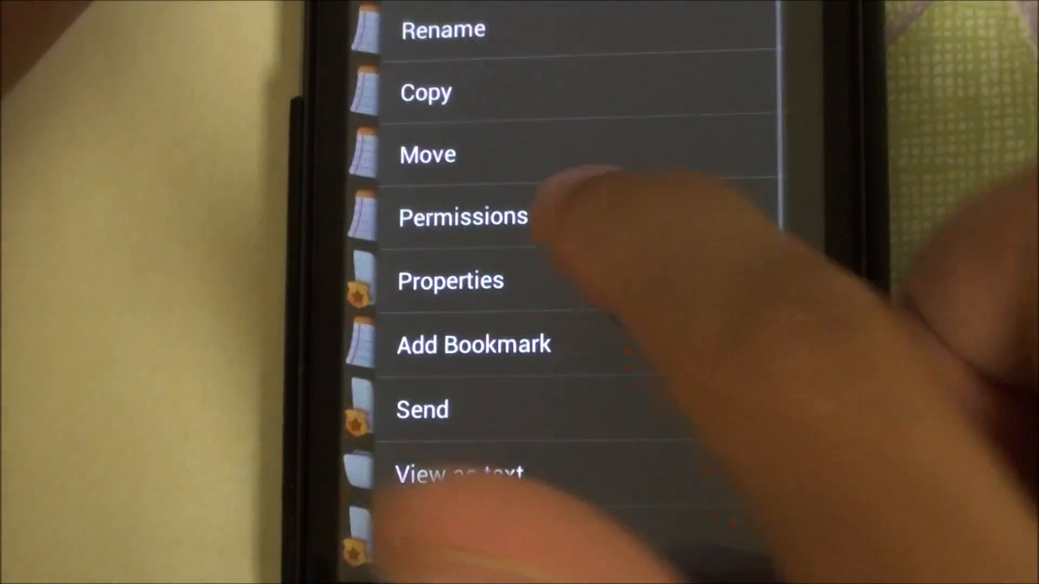
pyautogui.click(462, 217)
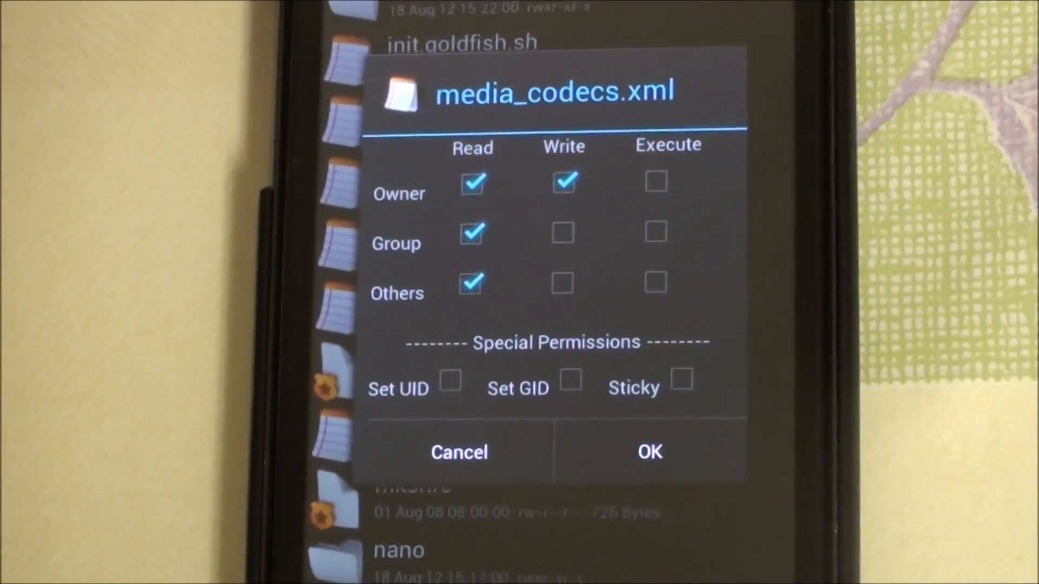
pyautogui.click(648, 452)
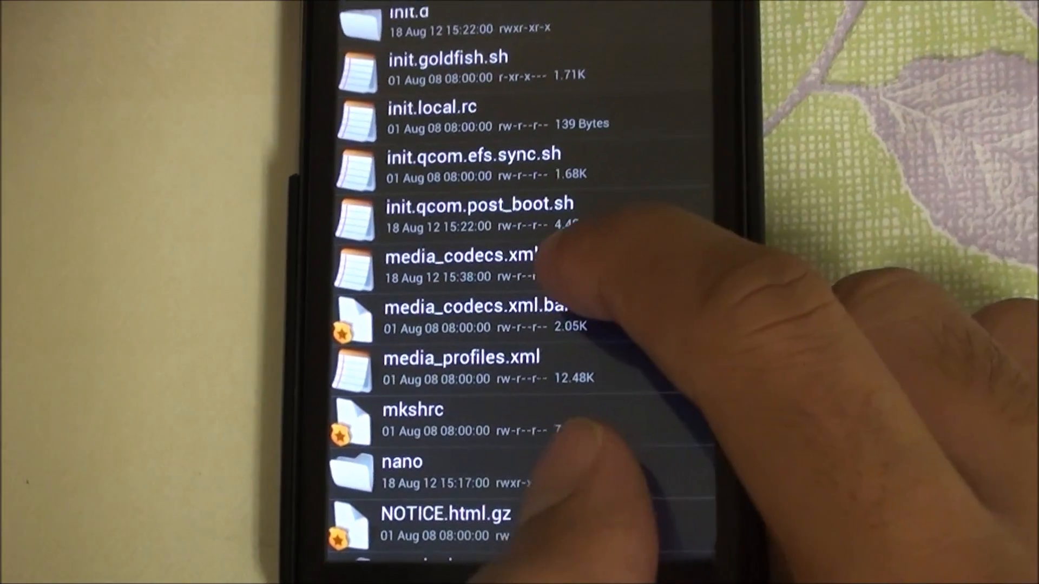
pyautogui.scroll(-3)
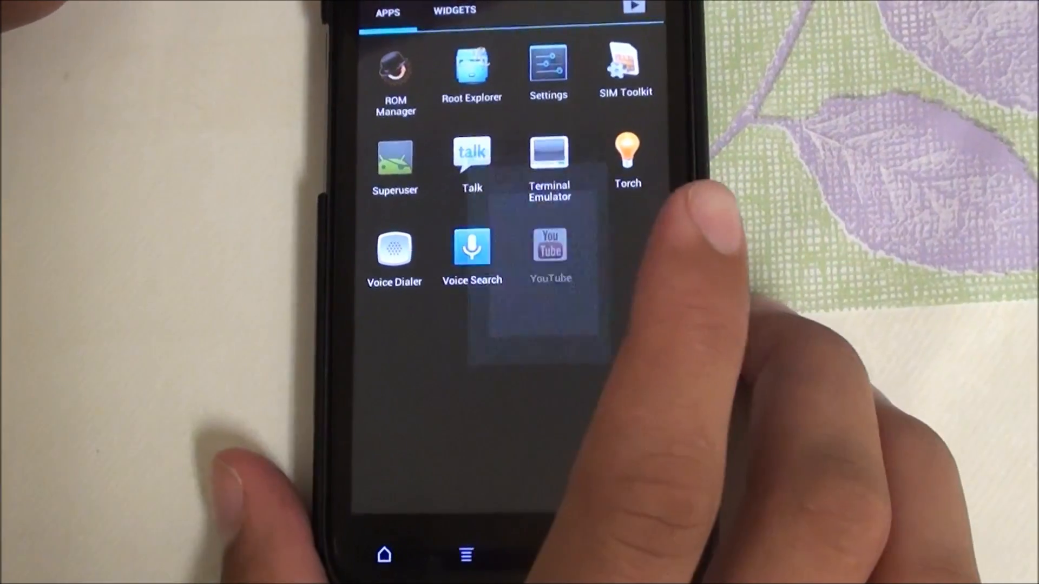
# Step: Play one of the channel's uploaded videos in YouTube to check playback
pyautogui.click(549, 247)
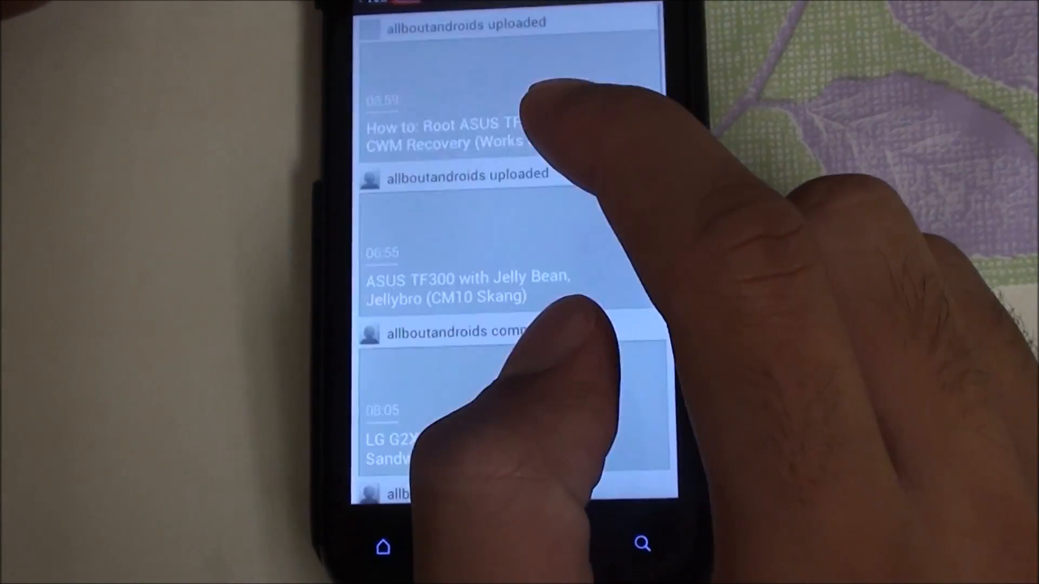
pyautogui.click(450, 132)
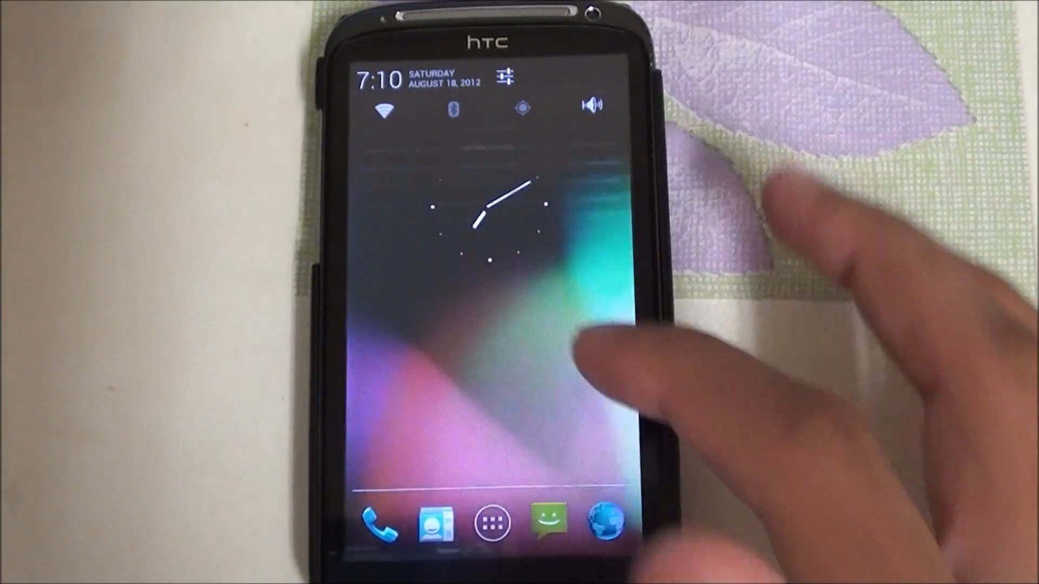
# Step: Enter Settings > Performance and accept the Proceed with Caution warning
pyautogui.click(493, 524)
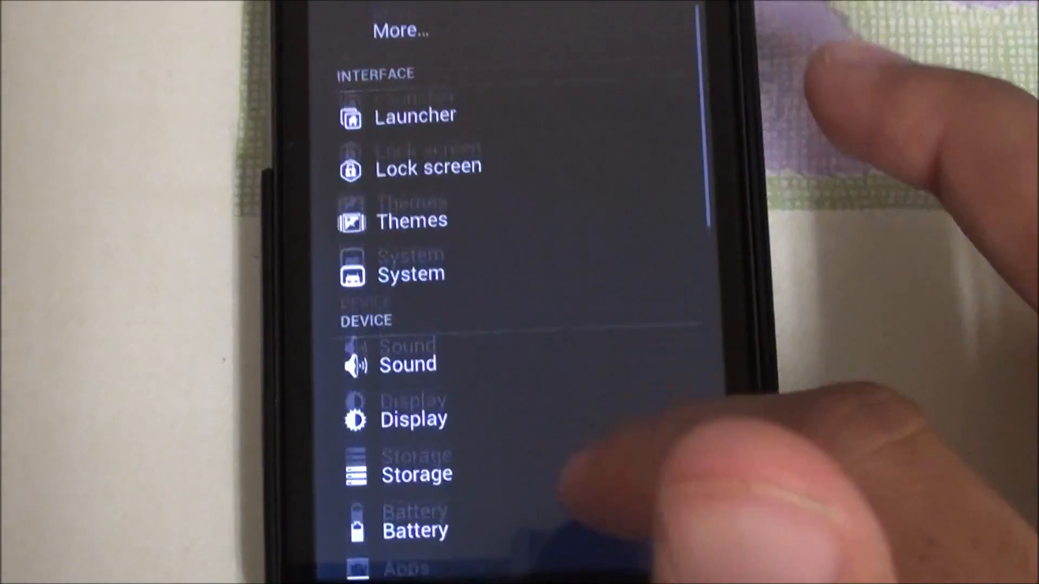
pyautogui.scroll(-3)
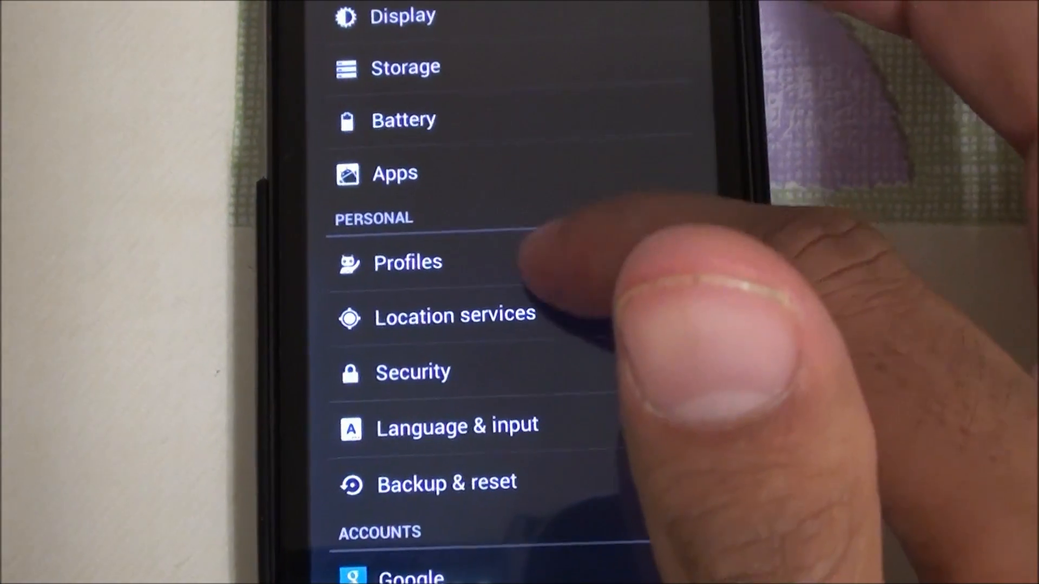
pyautogui.scroll(-3)
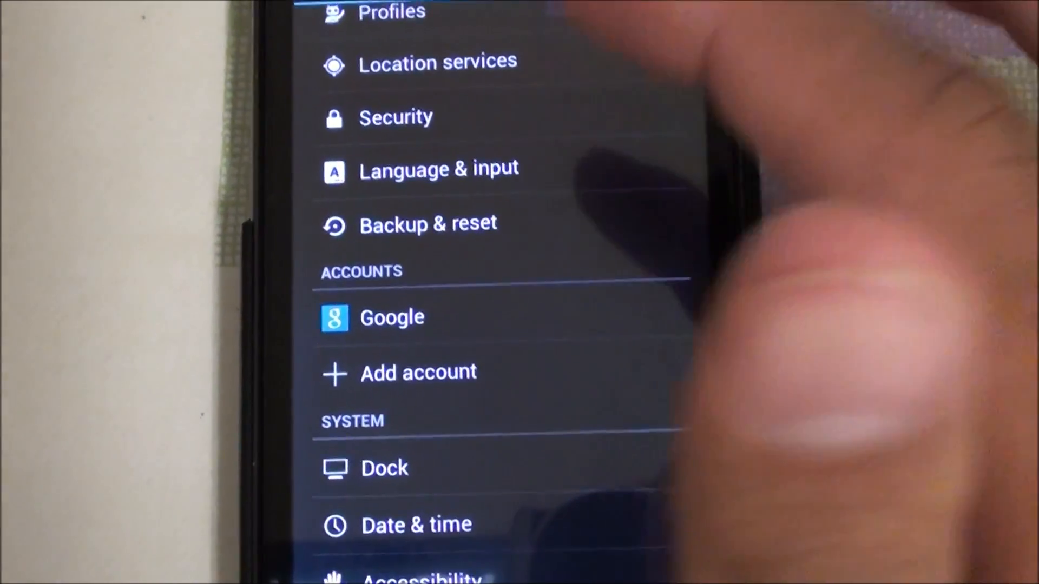
pyautogui.scroll(3)
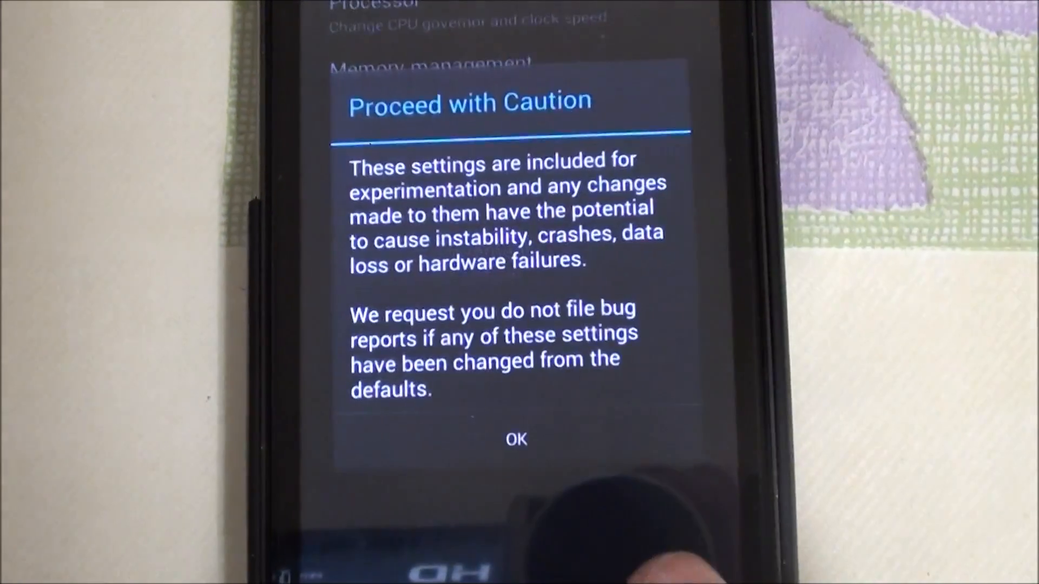
pyautogui.click(516, 439)
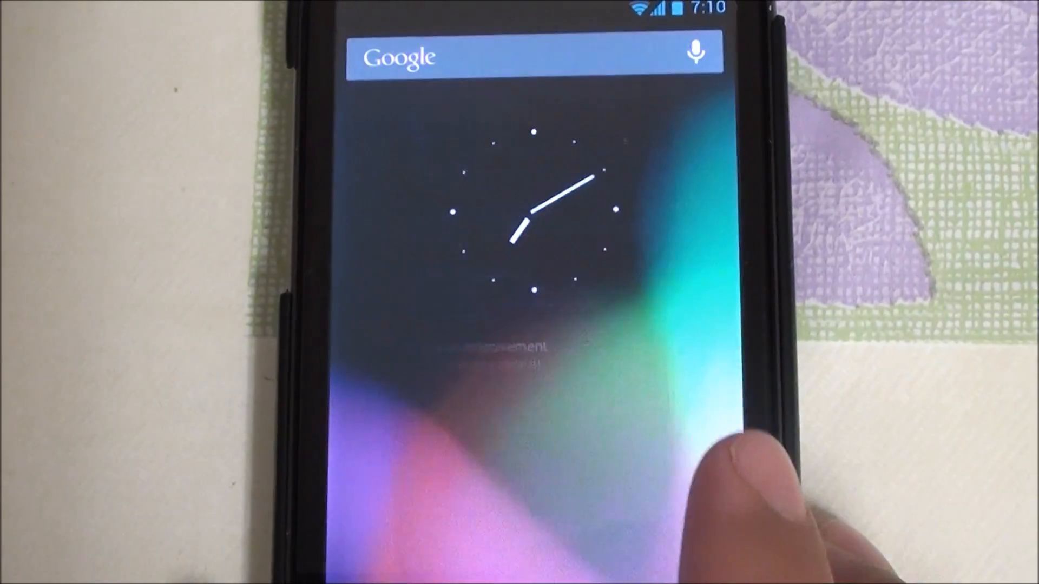